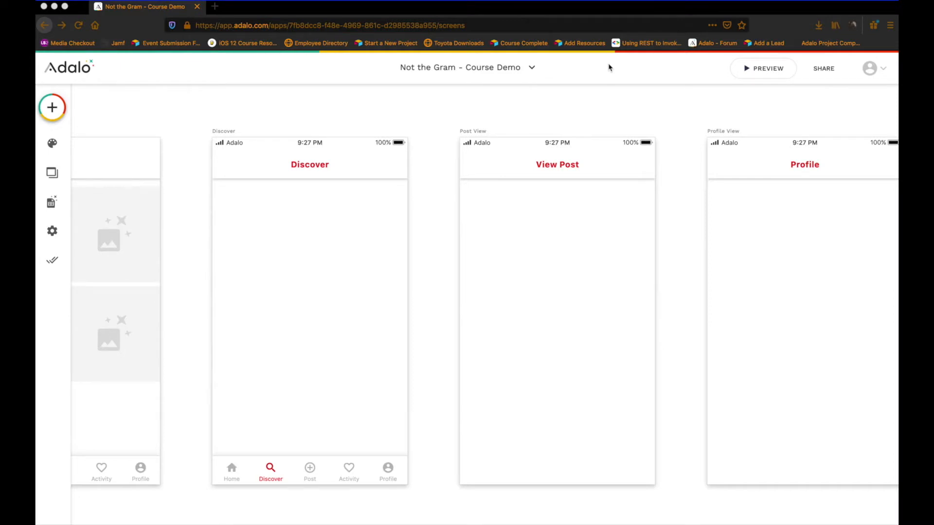
mouse_move(137, 303)
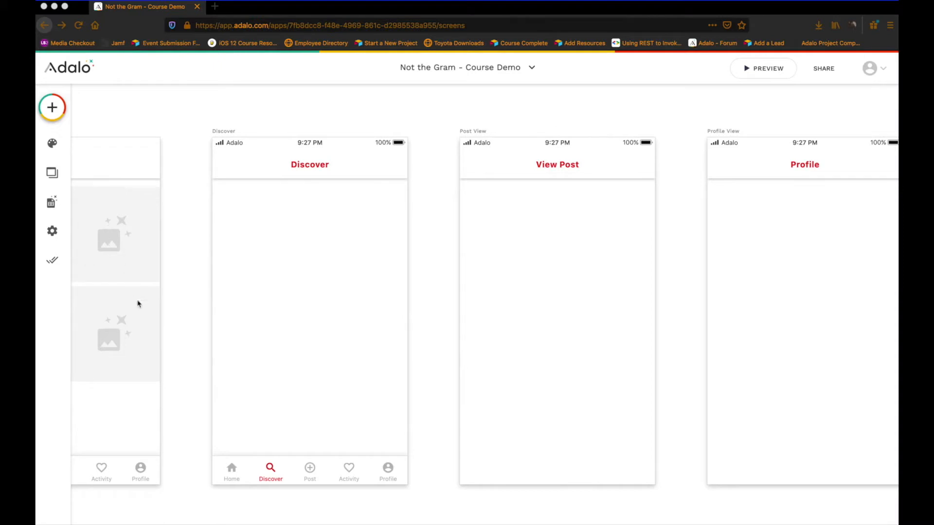
mouse_move(106, 266)
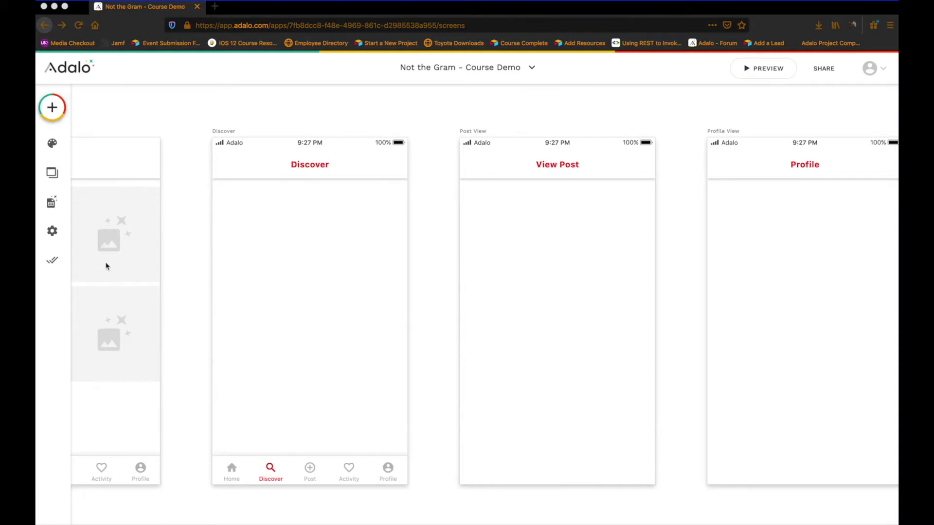
mouse_move(272, 224)
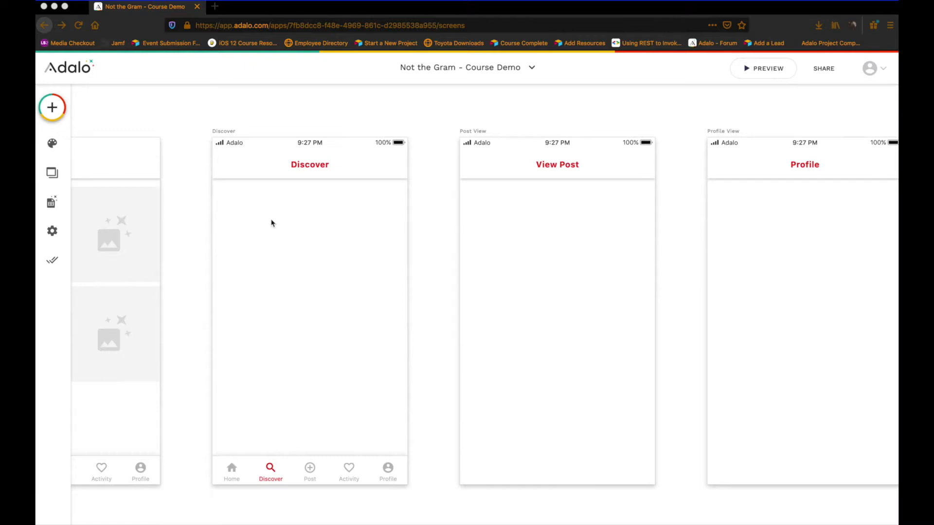
mouse_move(319, 354)
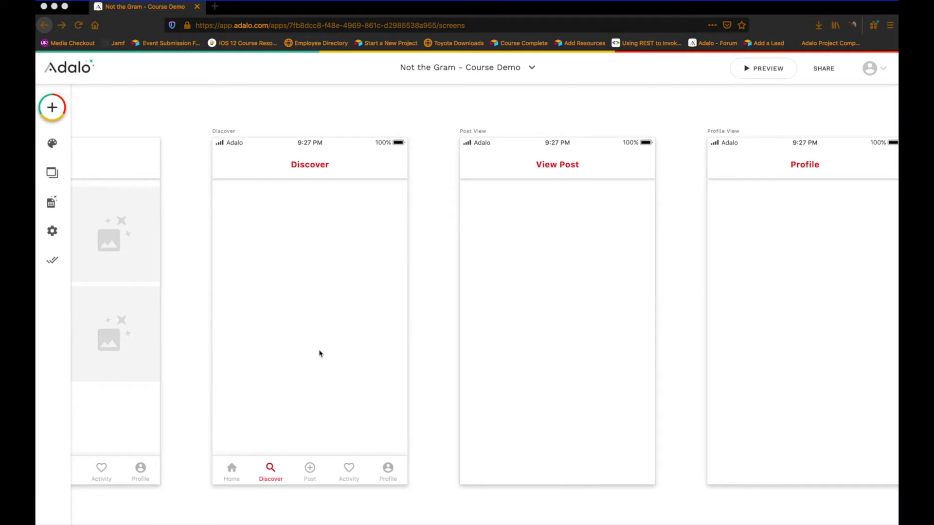
mouse_move(524, 231)
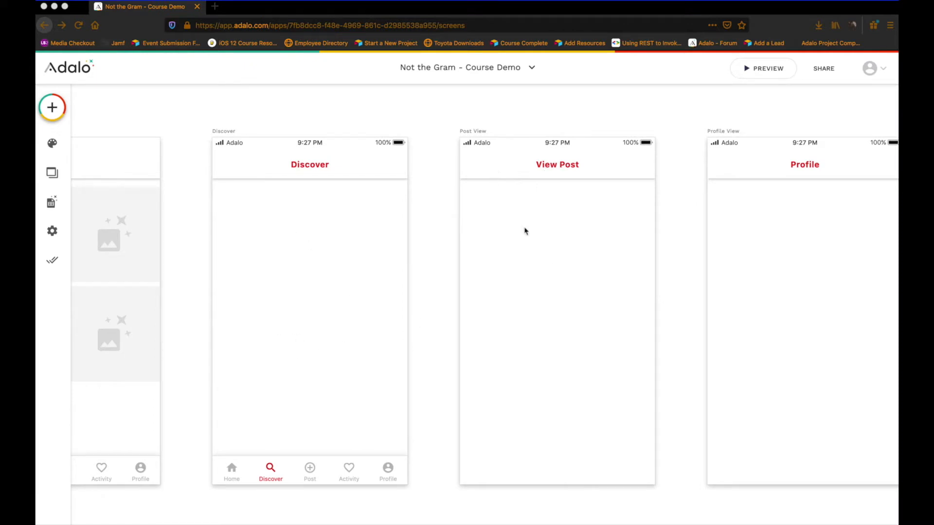
mouse_move(625, 308)
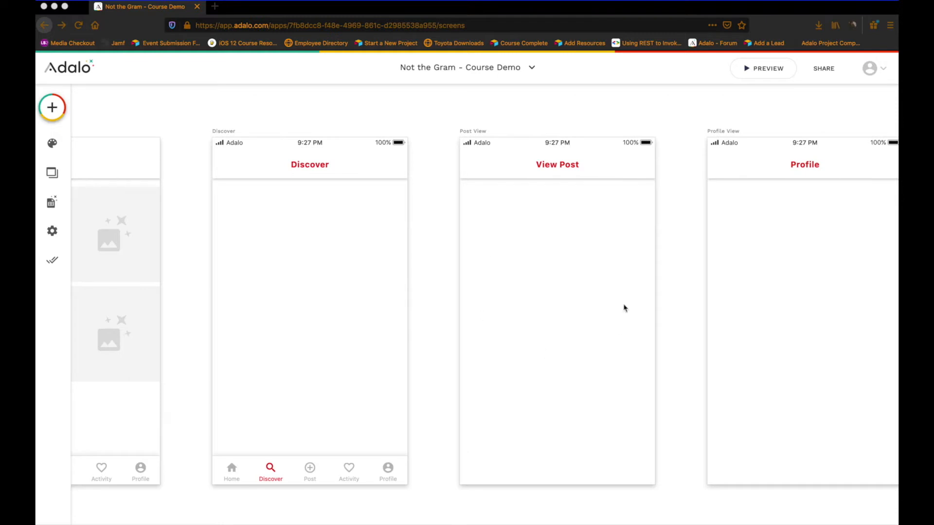
mouse_move(494, 356)
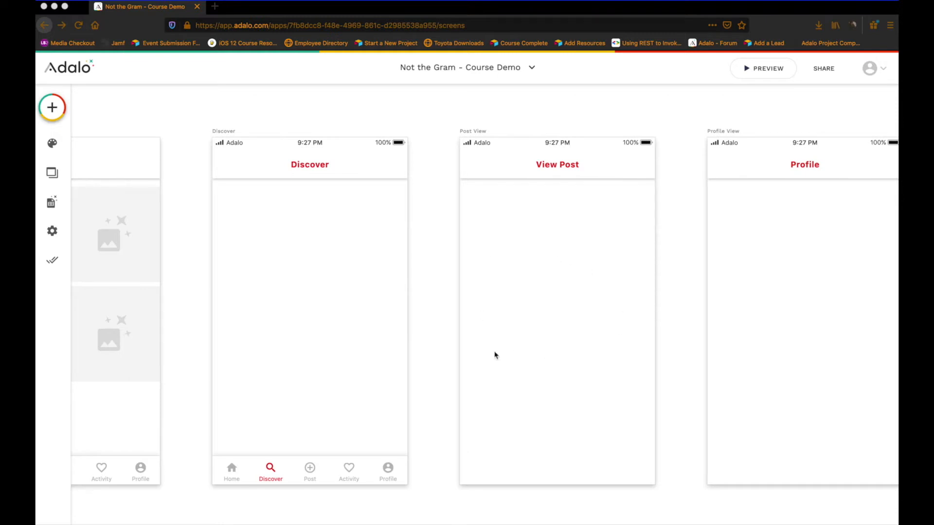
mouse_move(604, 367)
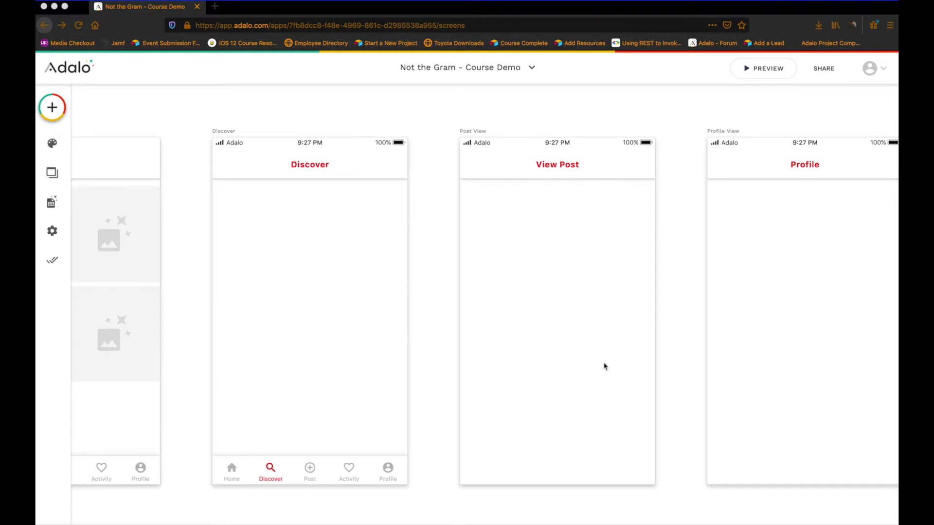
mouse_move(532, 283)
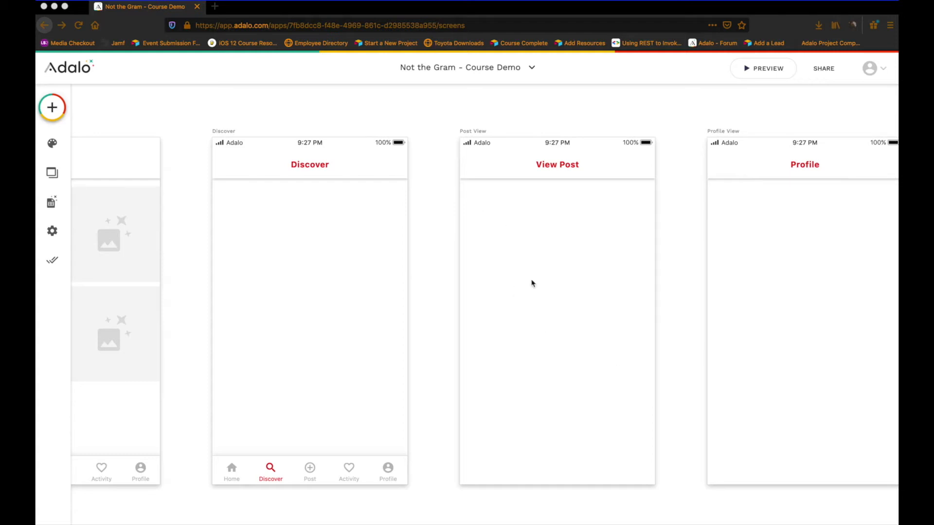
mouse_move(575, 414)
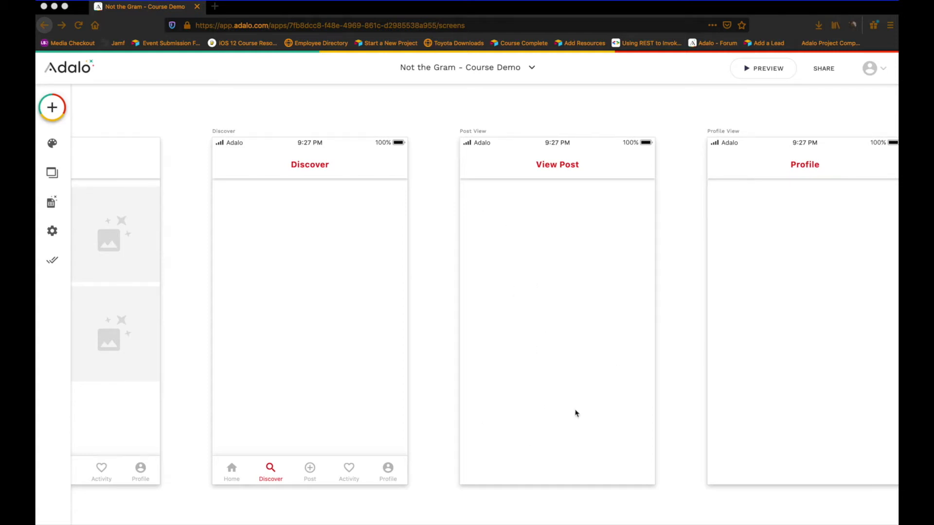
mouse_move(522, 194)
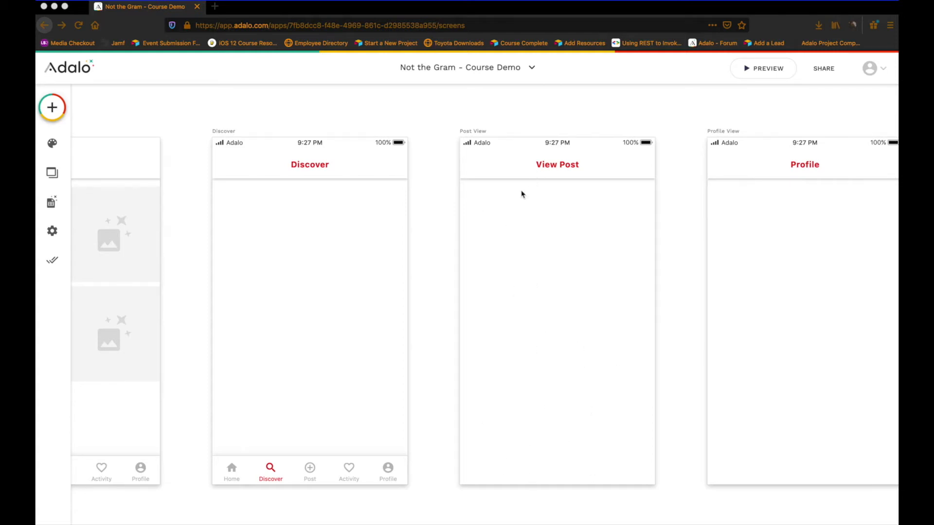
mouse_move(549, 428)
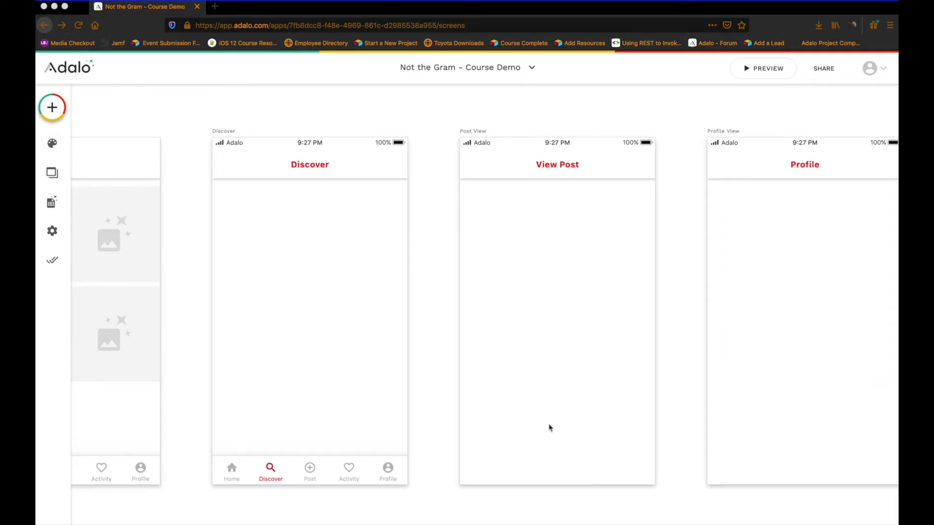
mouse_move(655, 123)
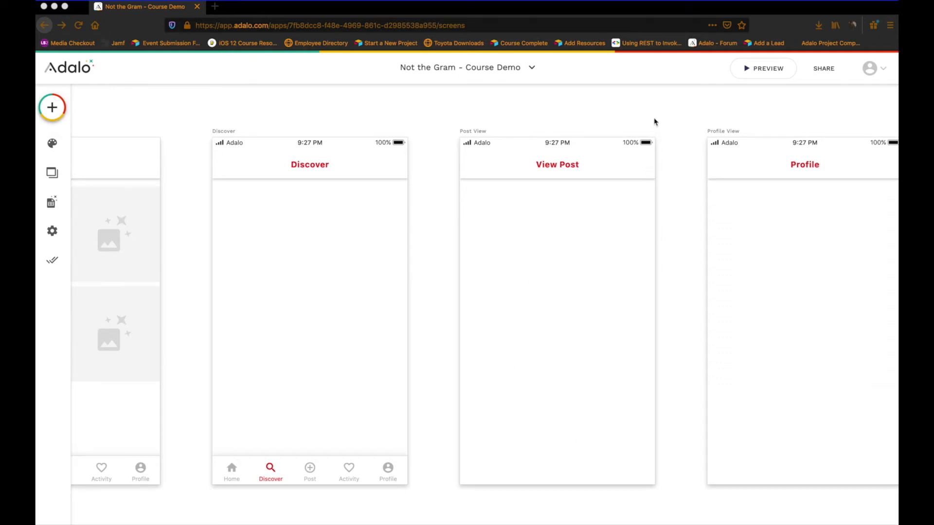
mouse_move(660, 117)
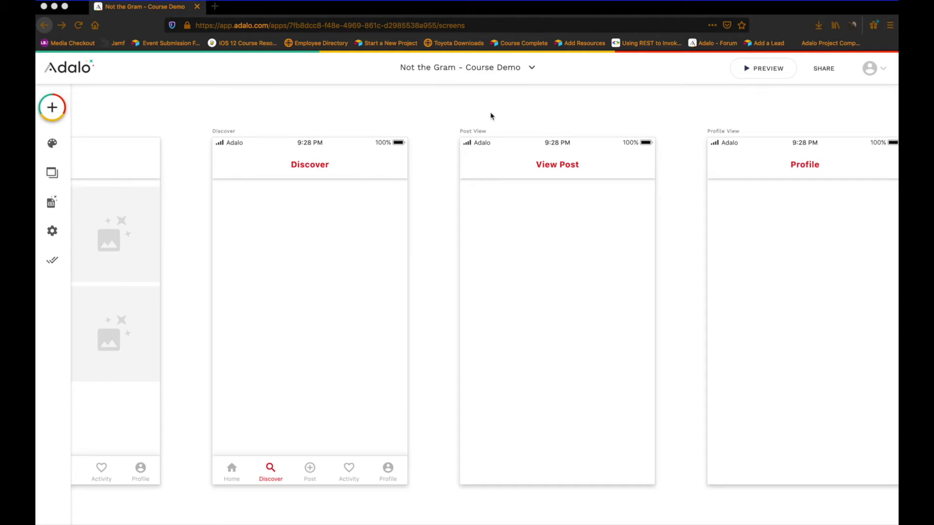
mouse_move(508, 109)
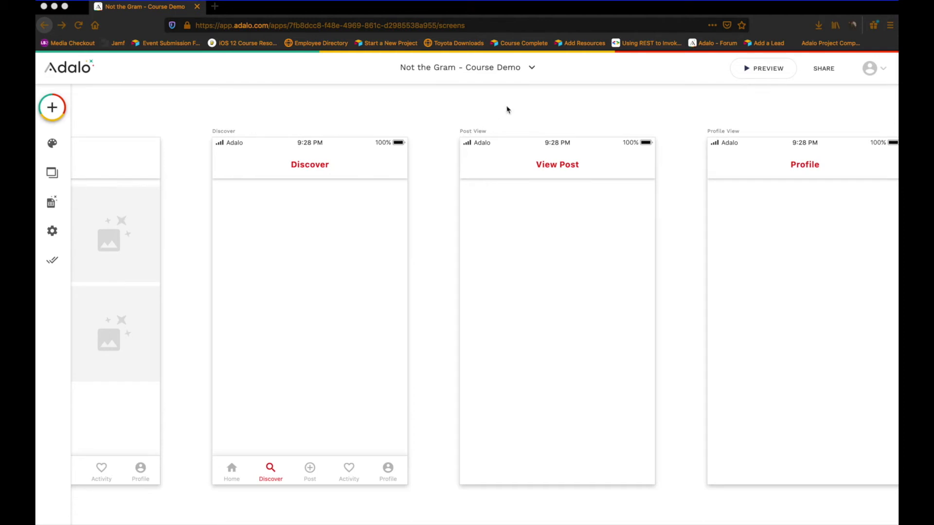
mouse_move(477, 132)
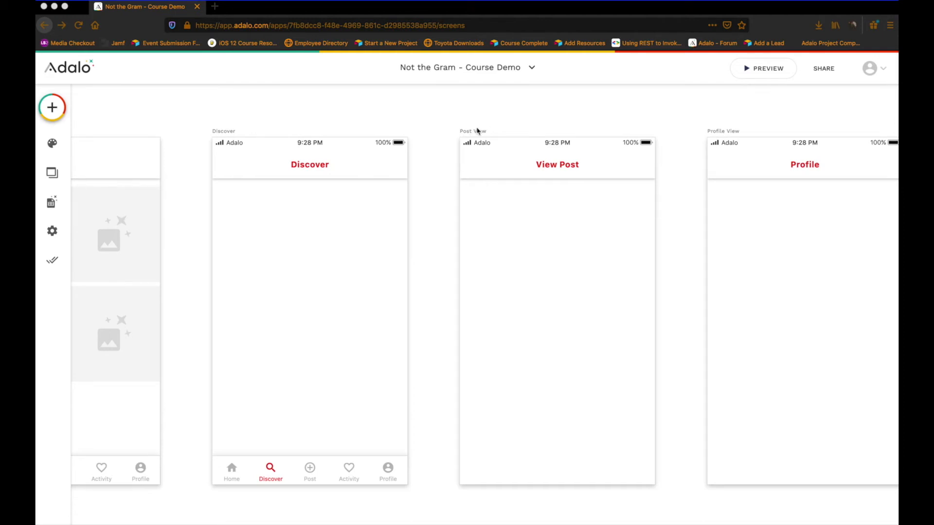
mouse_move(508, 117)
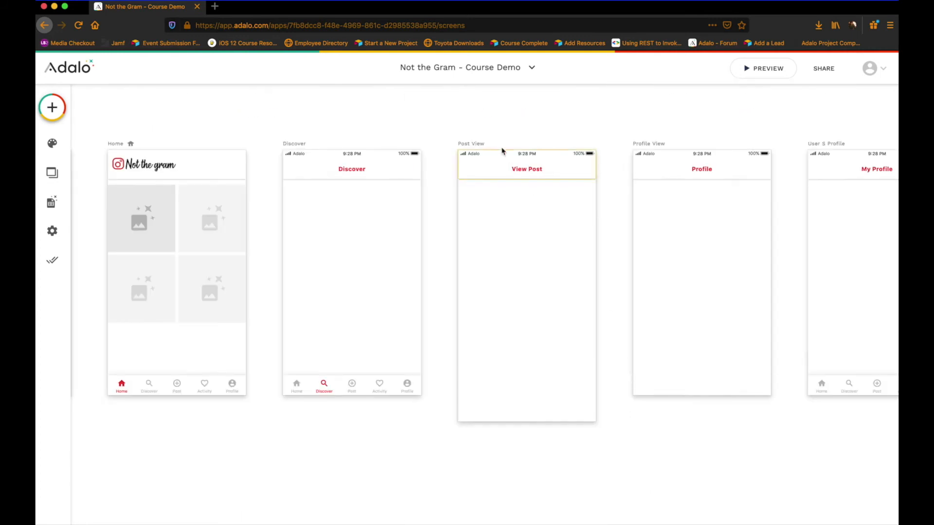
Step: Select the View Post screen so its component list with Group 3 is shown
click(526, 269)
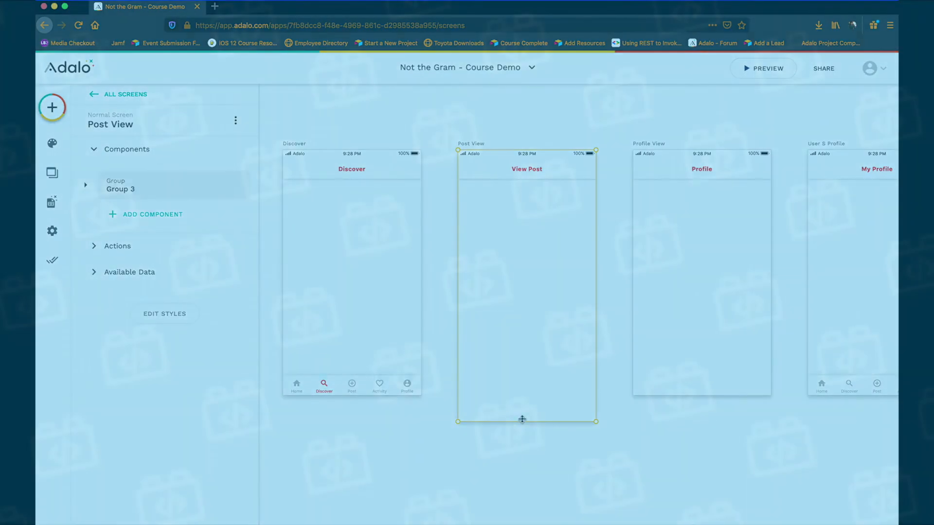